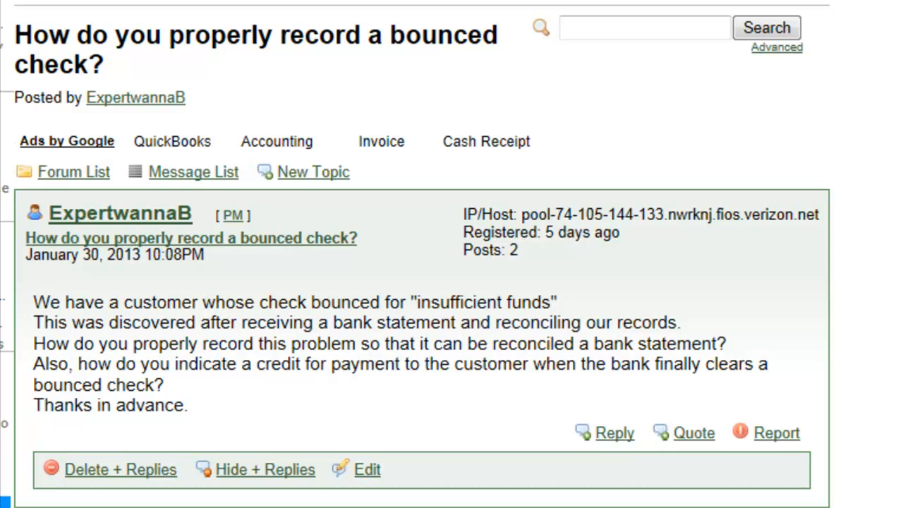
Highlight the customer's bounced-check question and select the Bounced/Returned Checks account showing 0.00.
left_click_drag(34, 302, 189, 404)
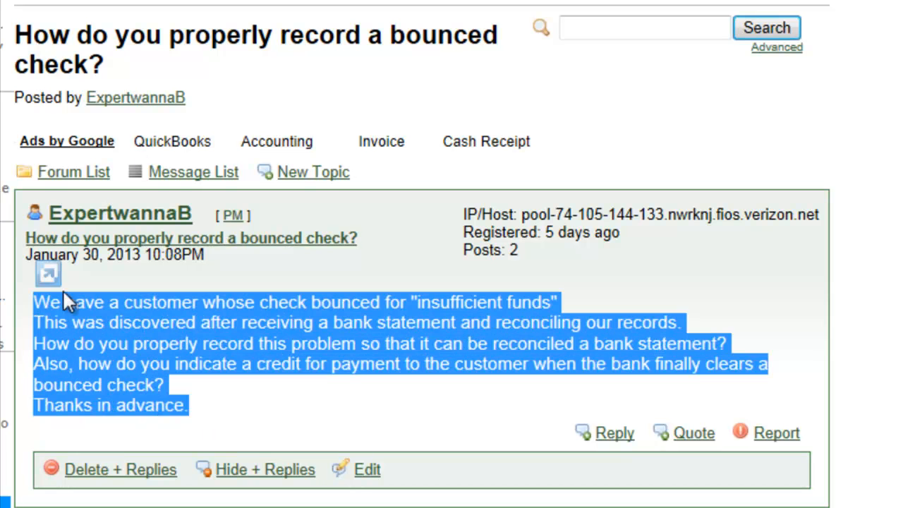
mouse_move(302, 404)
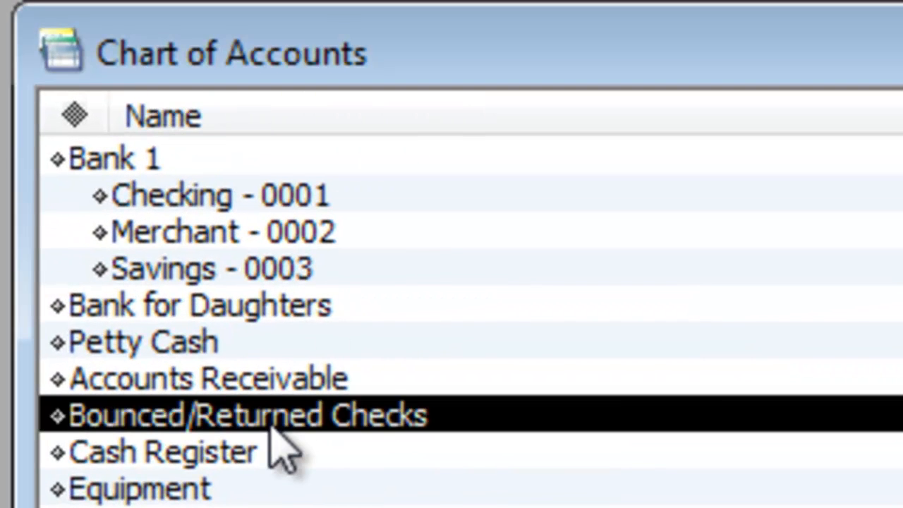
scroll("down", 3)
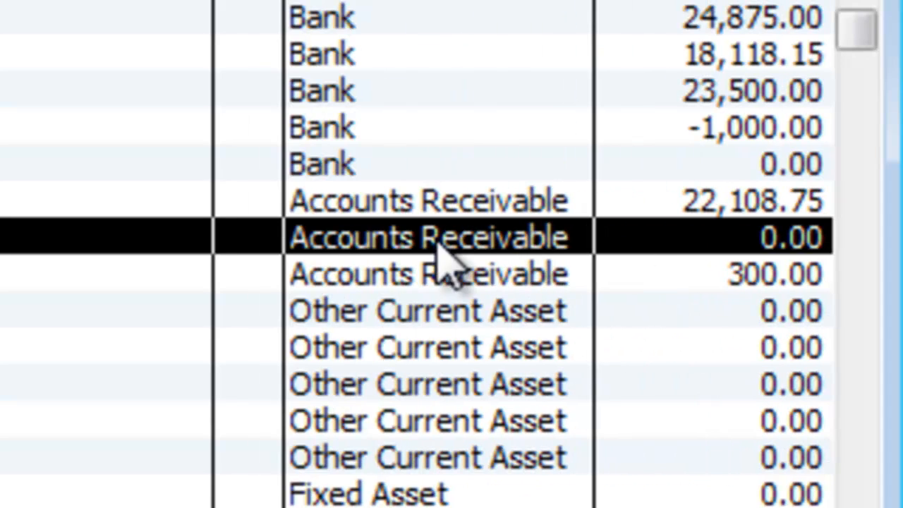
left_click(66, 485)
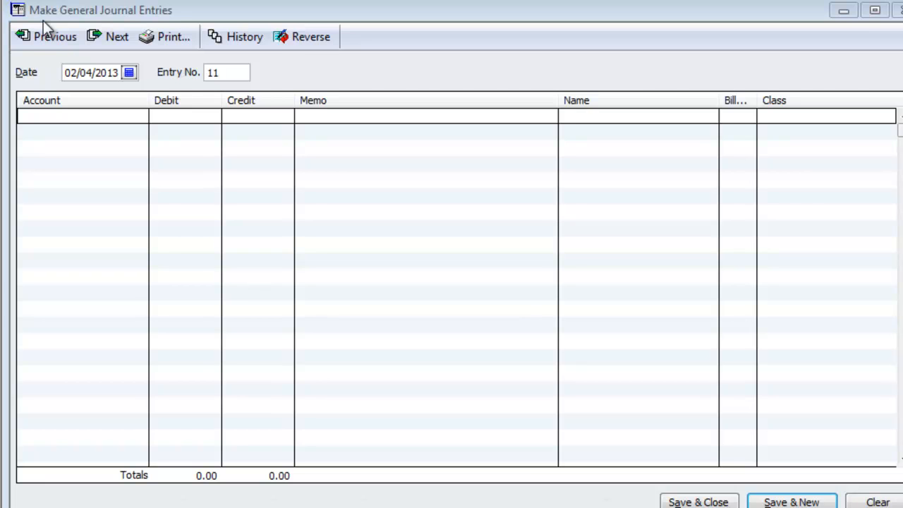
mouse_move(25, 25)
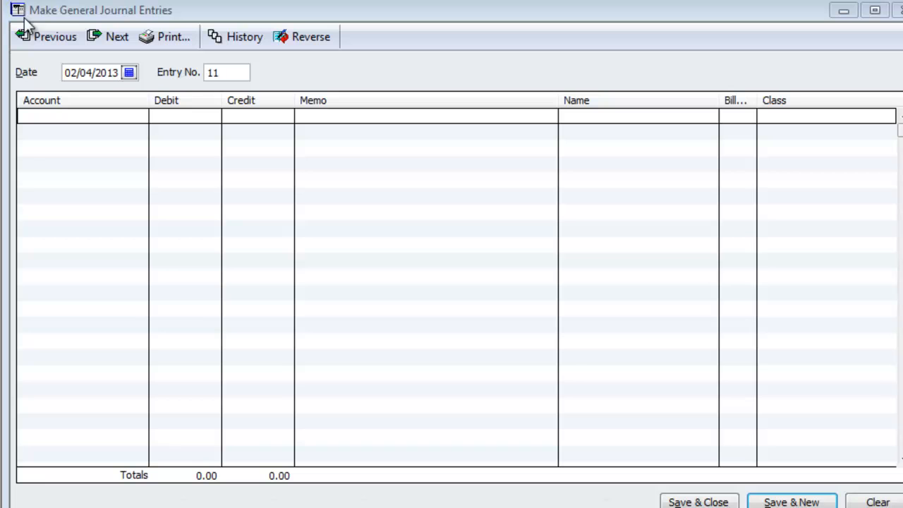
mouse_move(108, 93)
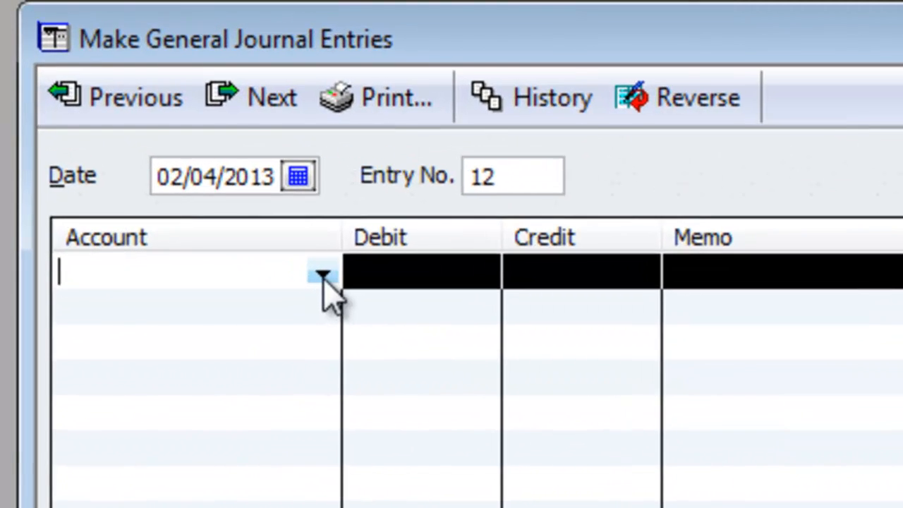
Credit Checking - 0001 by 1,000.00 for Customer 1 and begin the balancing debit line's account.
left_click(323, 274)
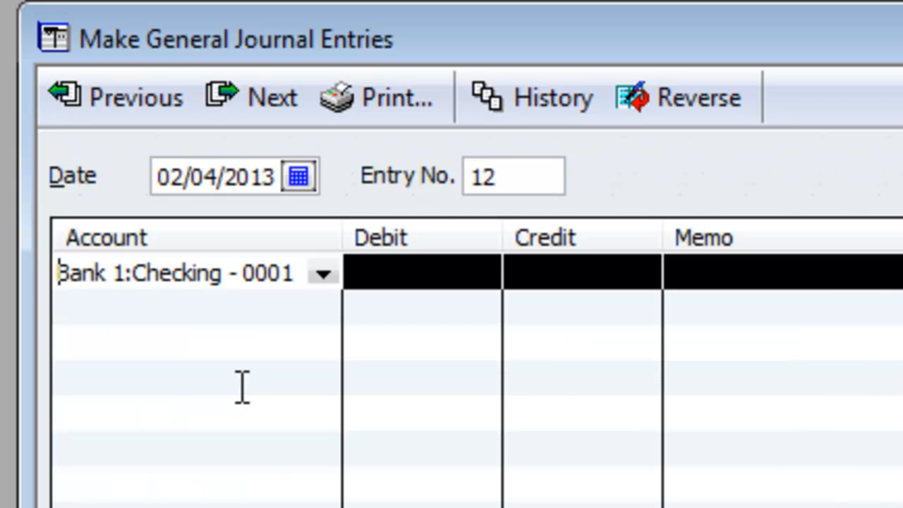
type("100")
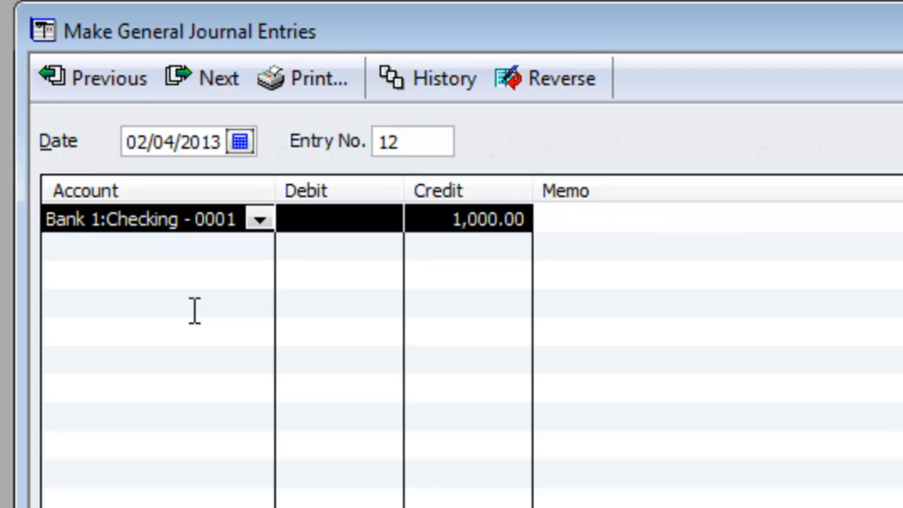
scroll("right", 3)
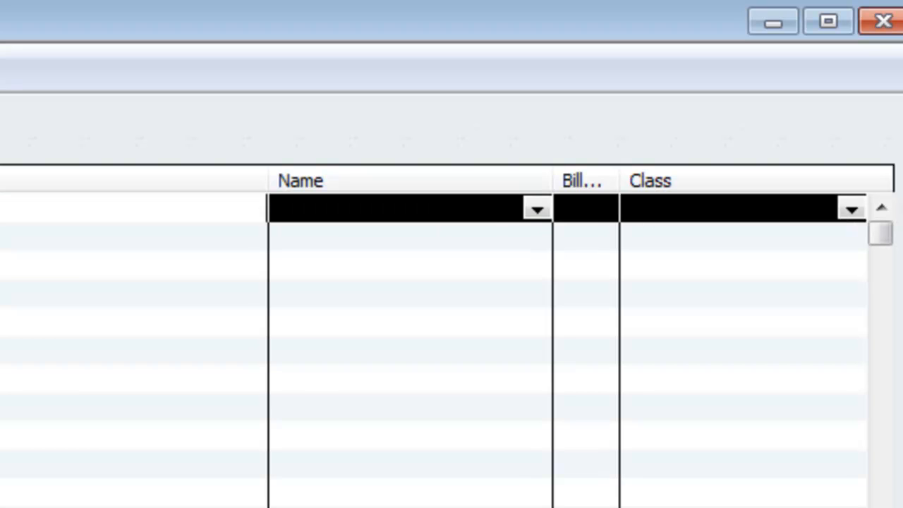
left_click(538, 209)
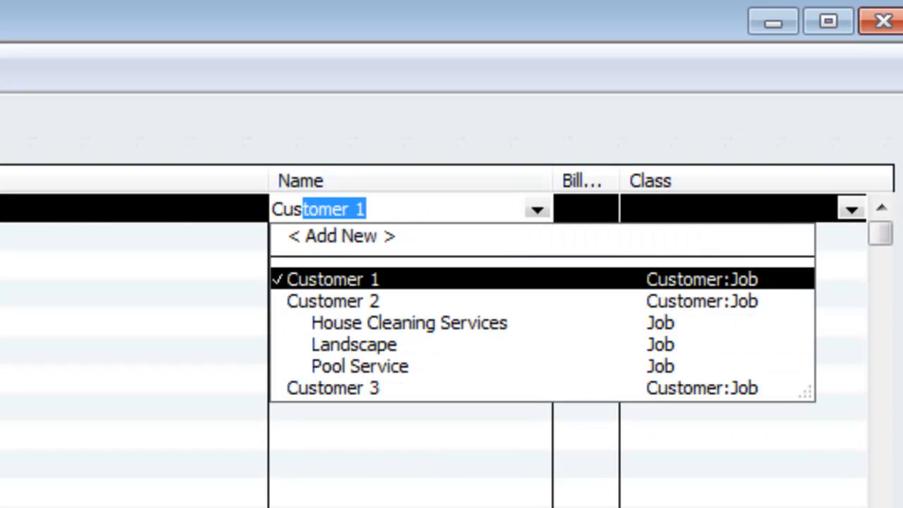
left_click(331, 279)
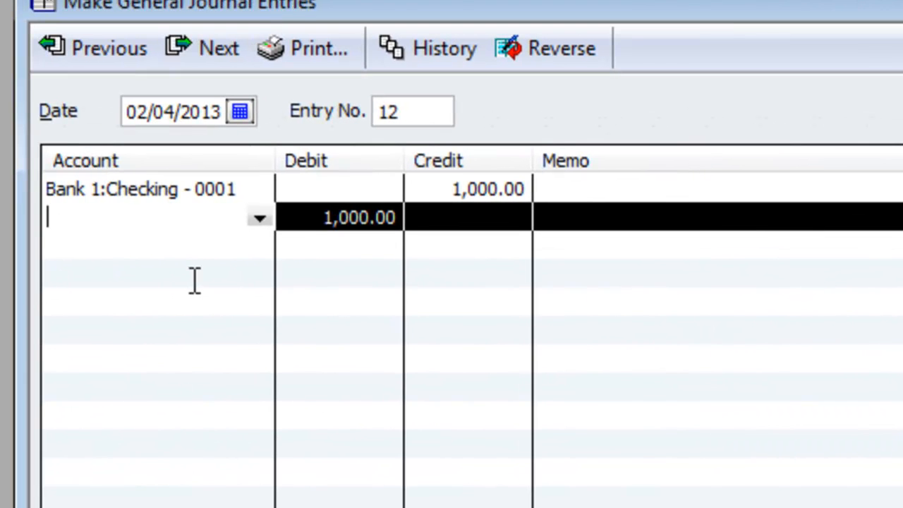
left_click(260, 218)
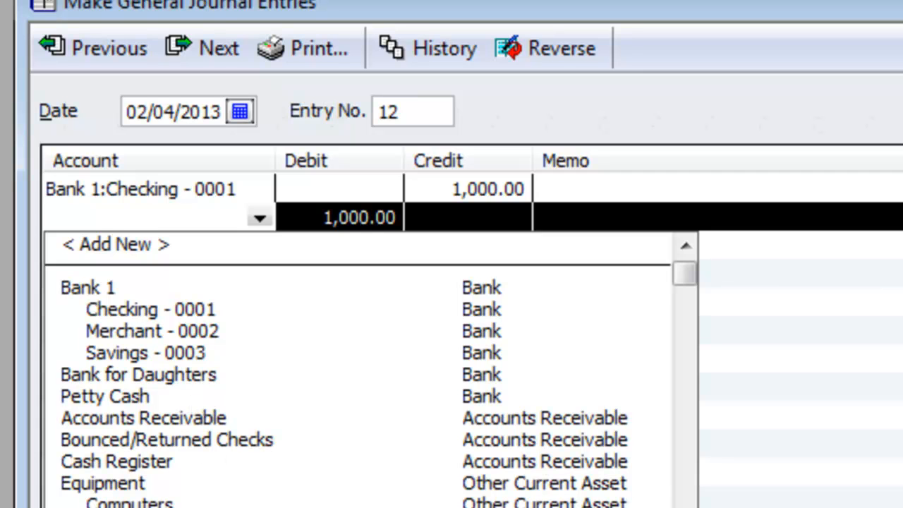
left_click(167, 439)
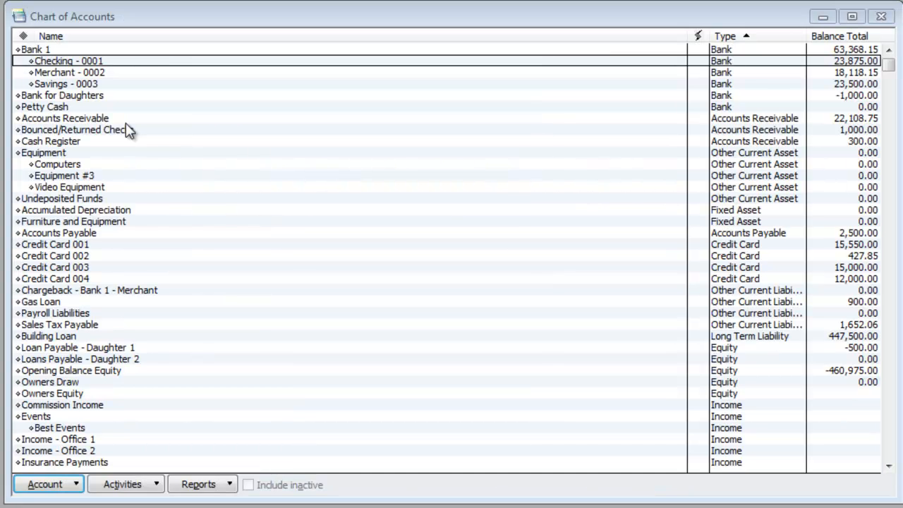
Select Bounced/Returned Checks in the Chart of Accounts to review its 1,000.00 balance.
left_click(65, 118)
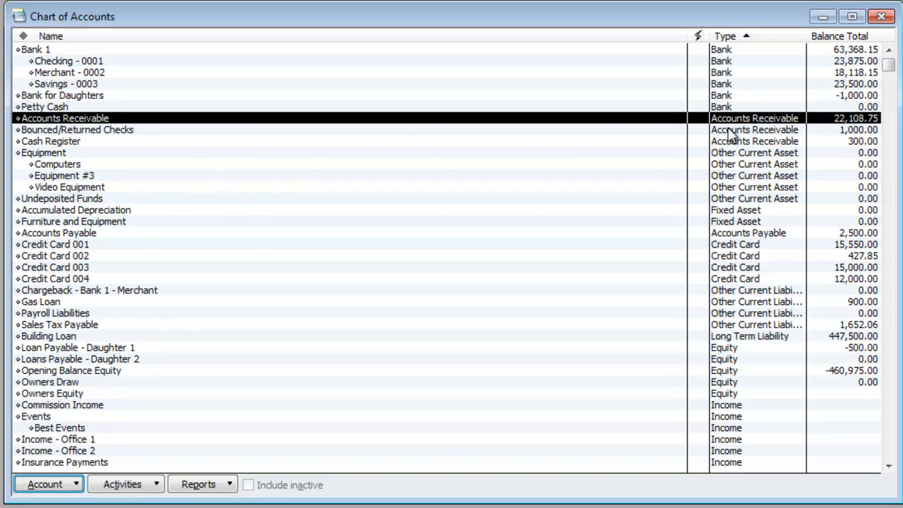
left_click(76, 129)
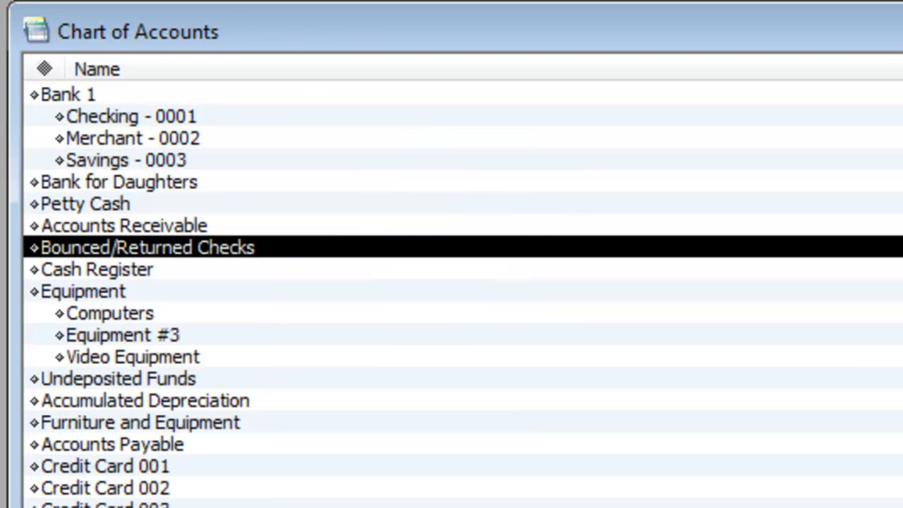
mouse_move(116, 272)
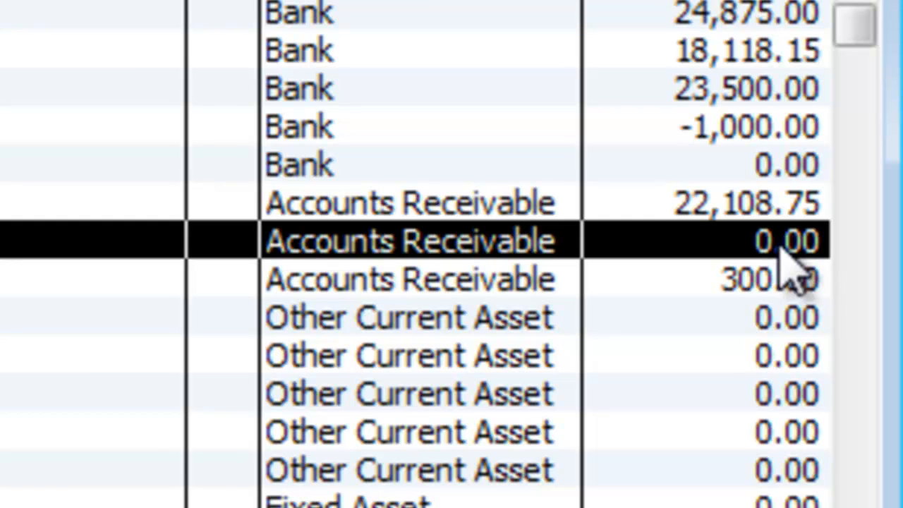
Scroll the Chart of Accounts to confirm Bounced/Returned Checks at 0.00 and Bank 1 at 64,368.15.
scroll("down", 3)
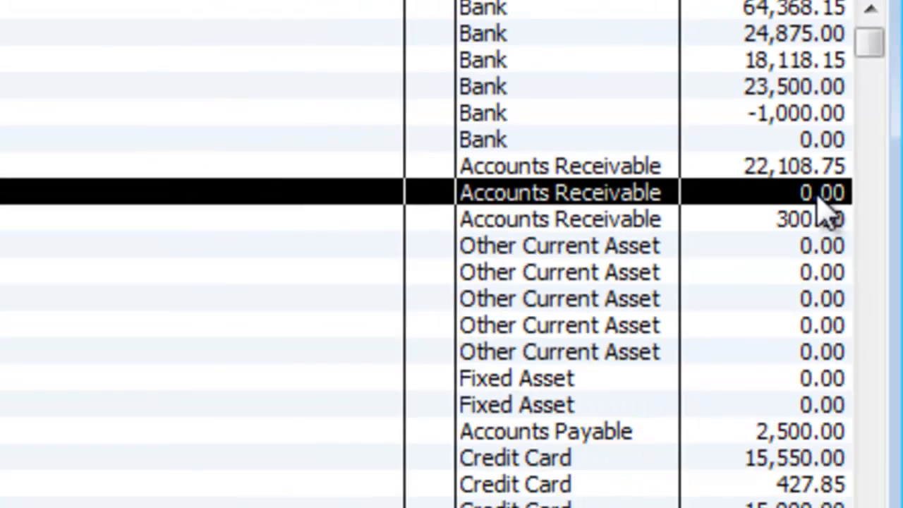